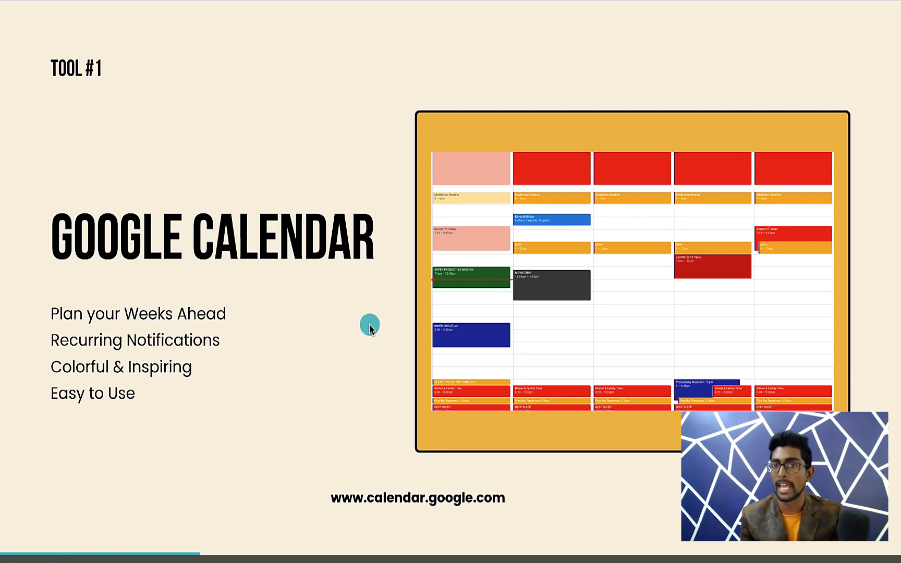
mouse_move(371, 323)
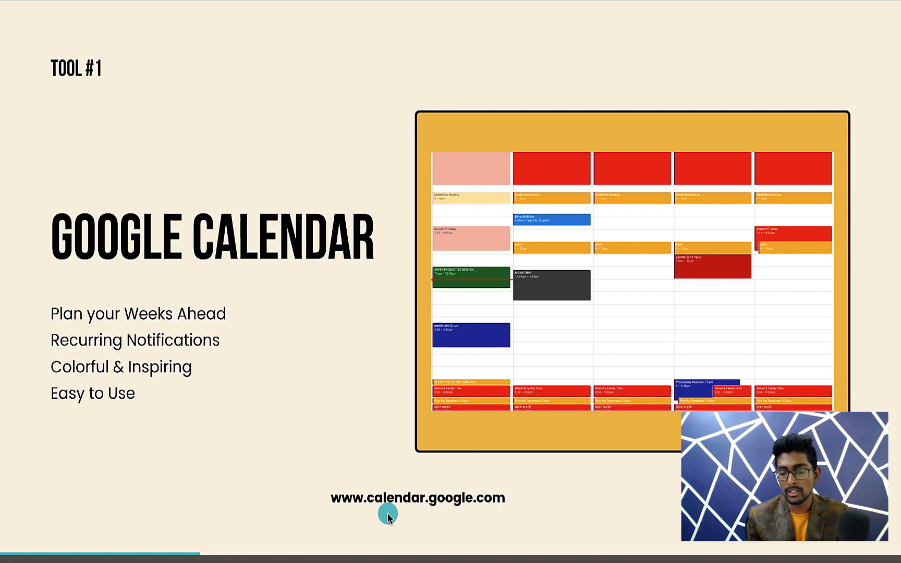
mouse_move(488, 507)
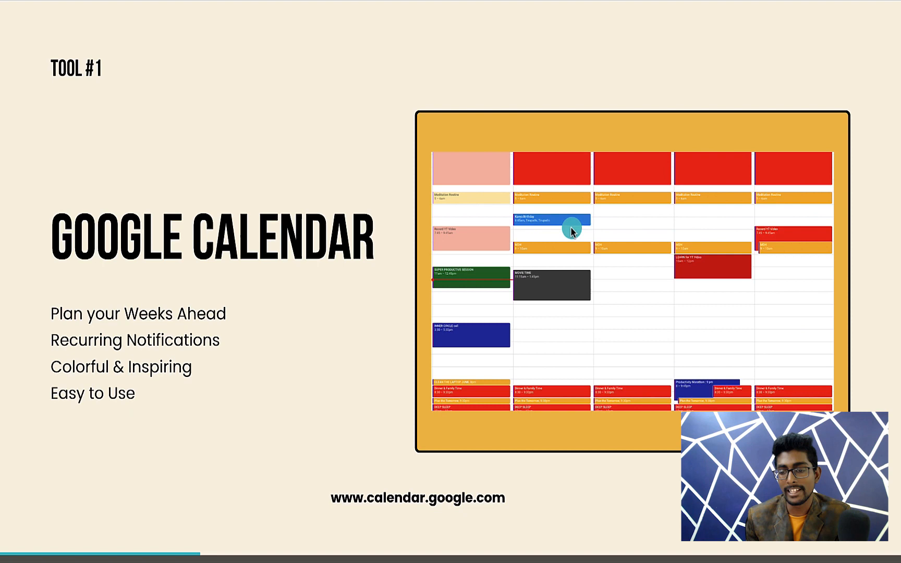
mouse_move(669, 235)
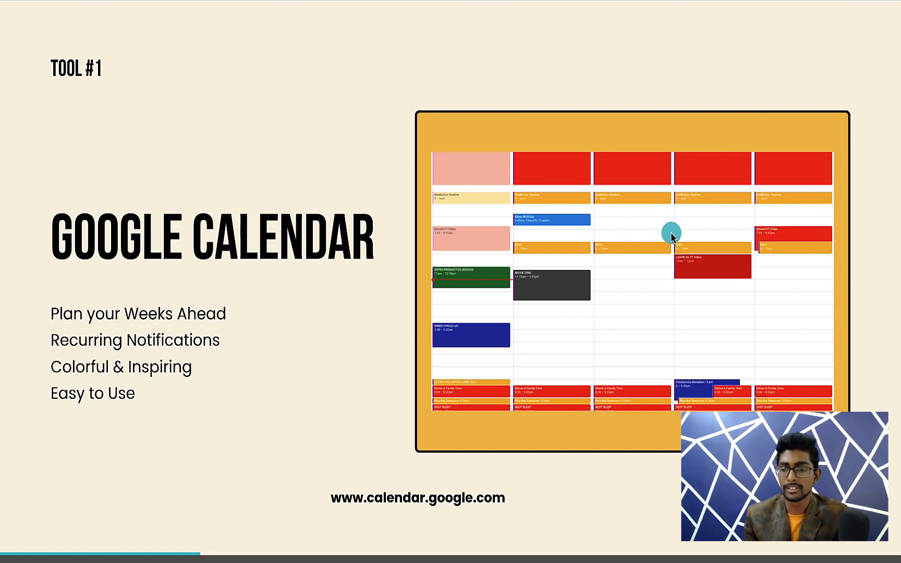
mouse_move(677, 377)
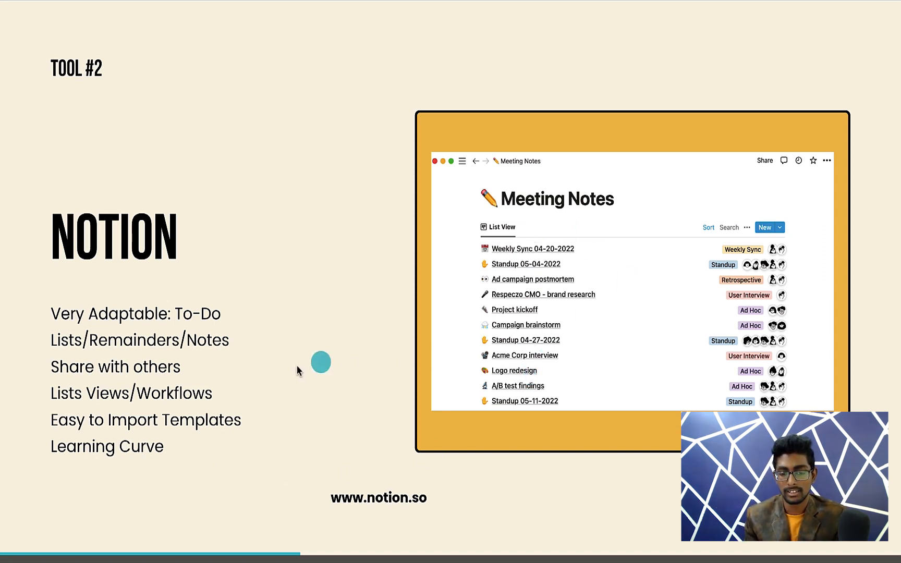
mouse_move(259, 379)
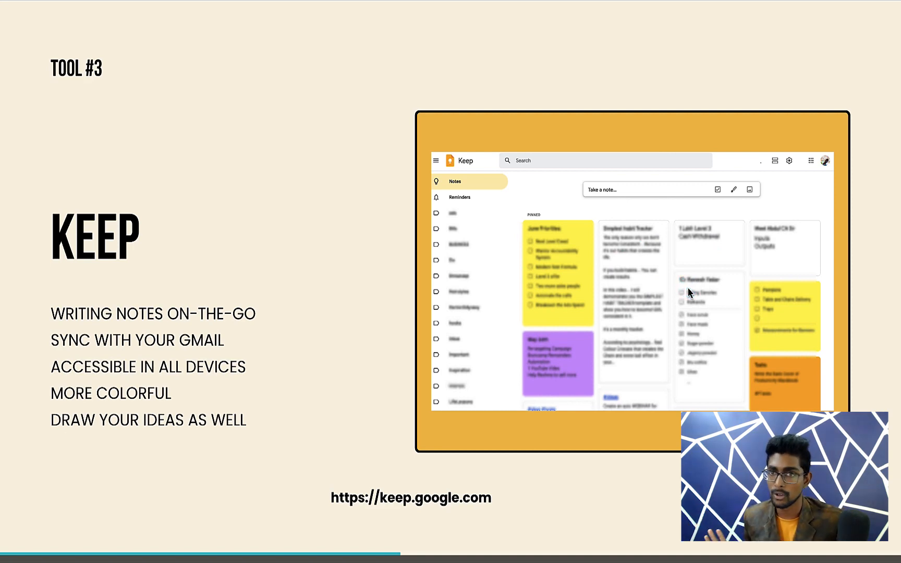
mouse_move(688, 292)
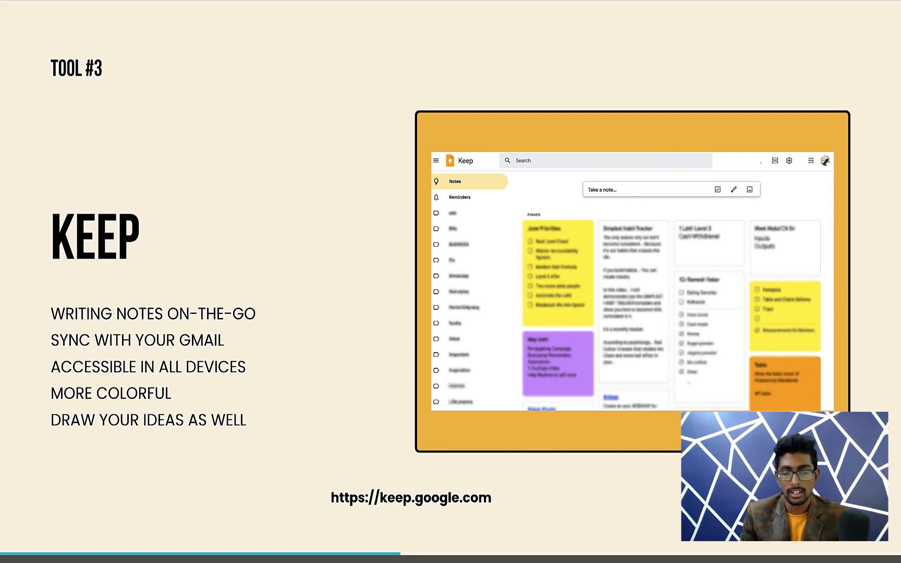
mouse_move(215, 384)
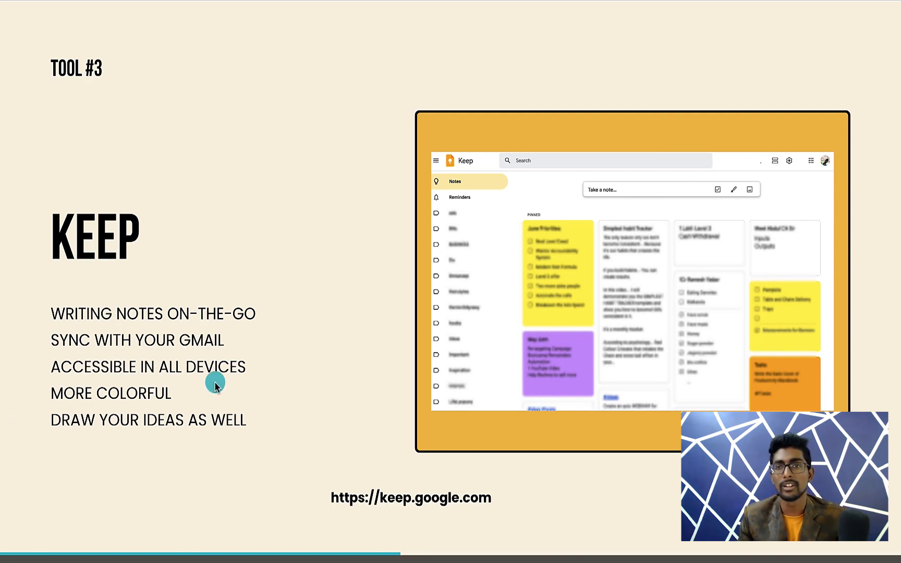
mouse_move(198, 396)
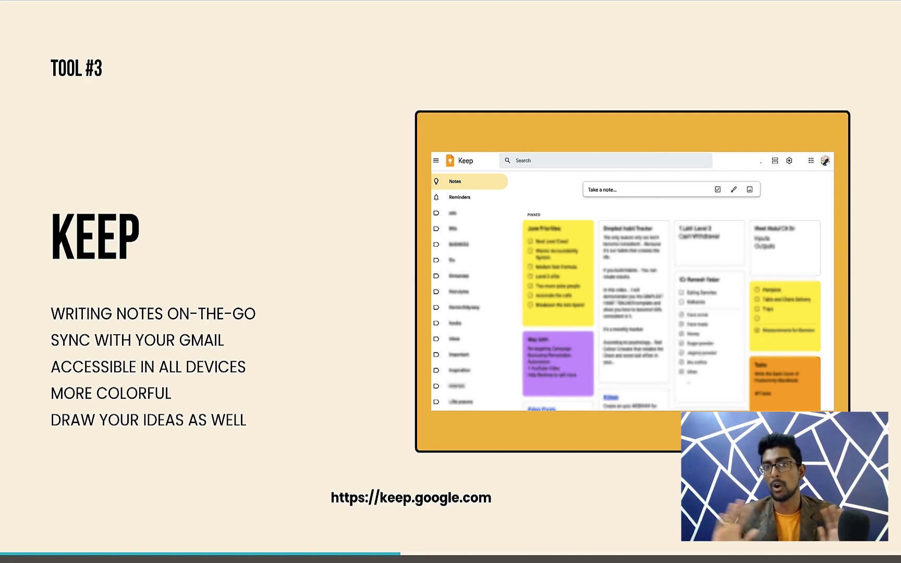
mouse_move(230, 437)
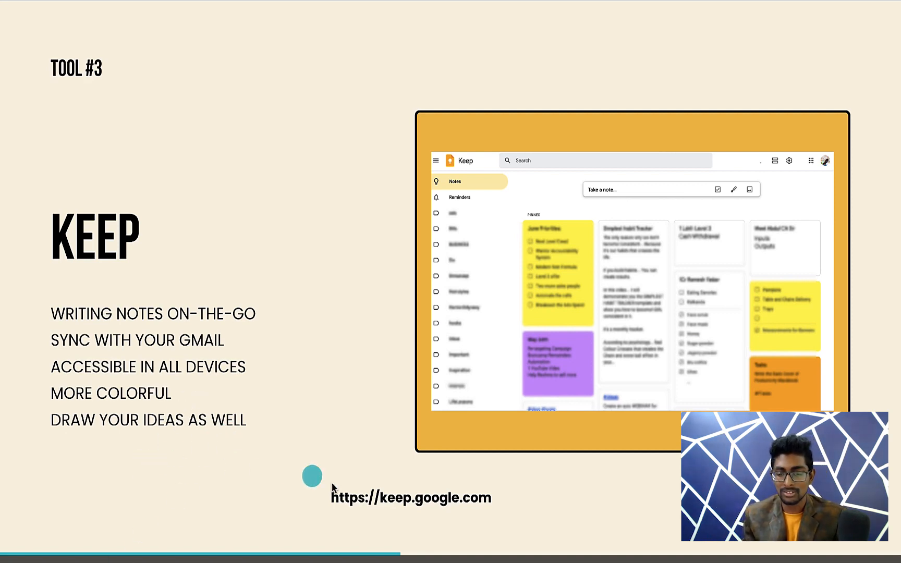
mouse_move(472, 506)
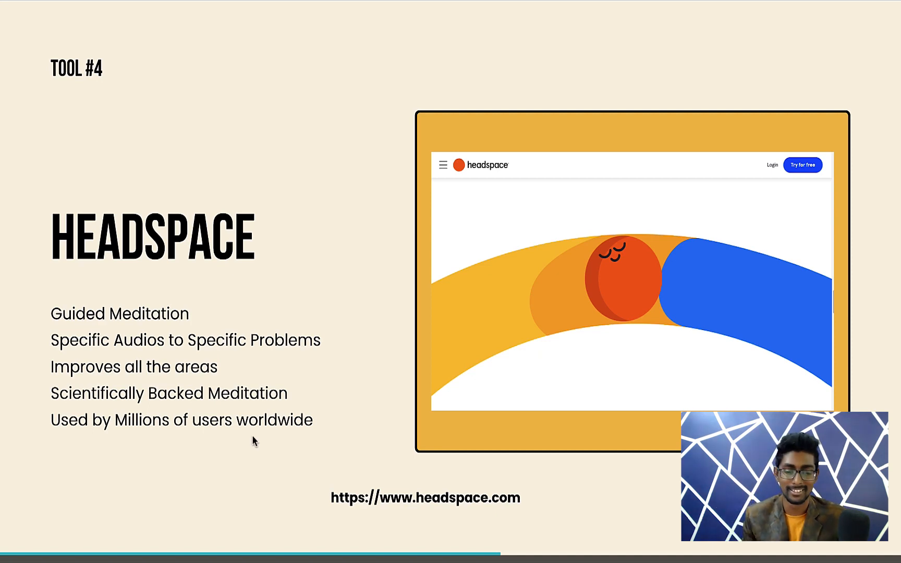
- Advance from the Keep slide to the 'Tool #4 – Headspace' slide
key("Right")
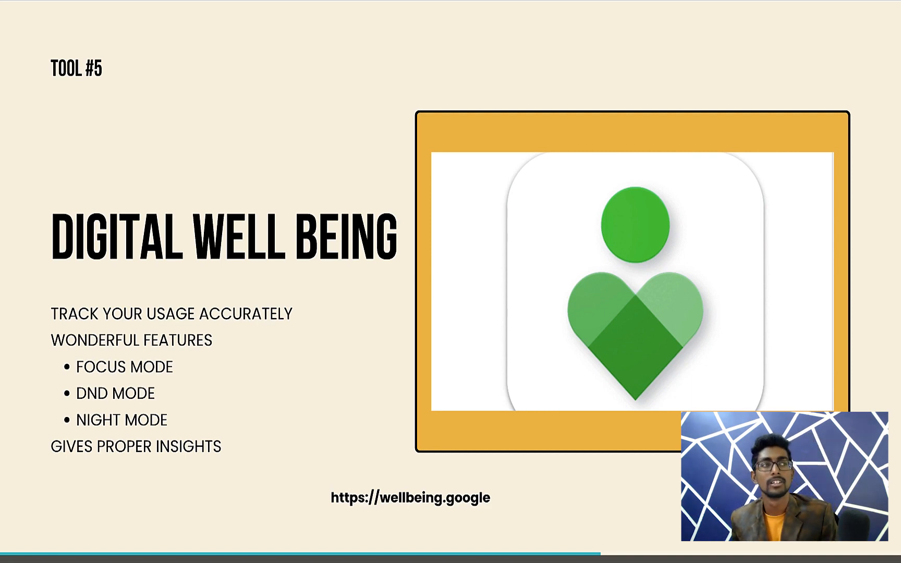
- Advance to the 'Tool #5 – Digital Well Being' slide
key("Right")
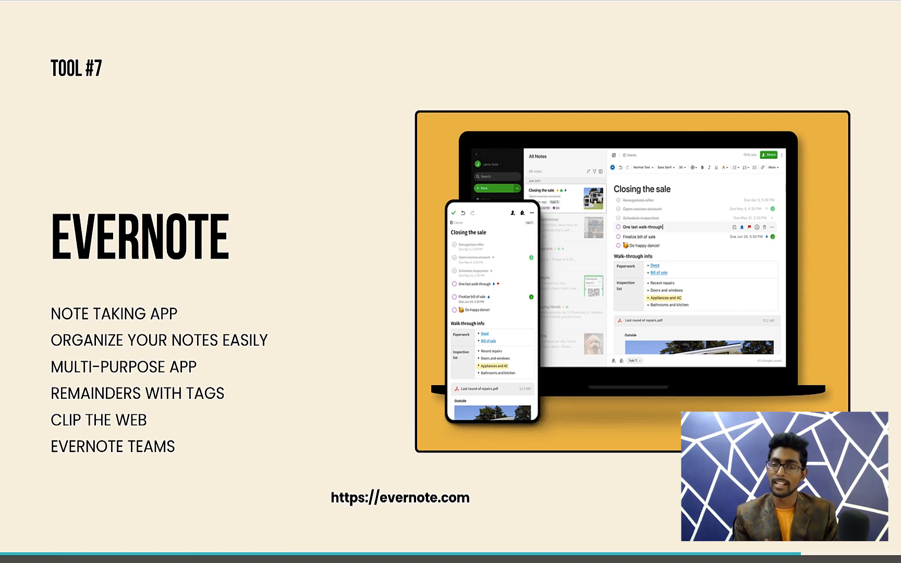
mouse_move(519, 497)
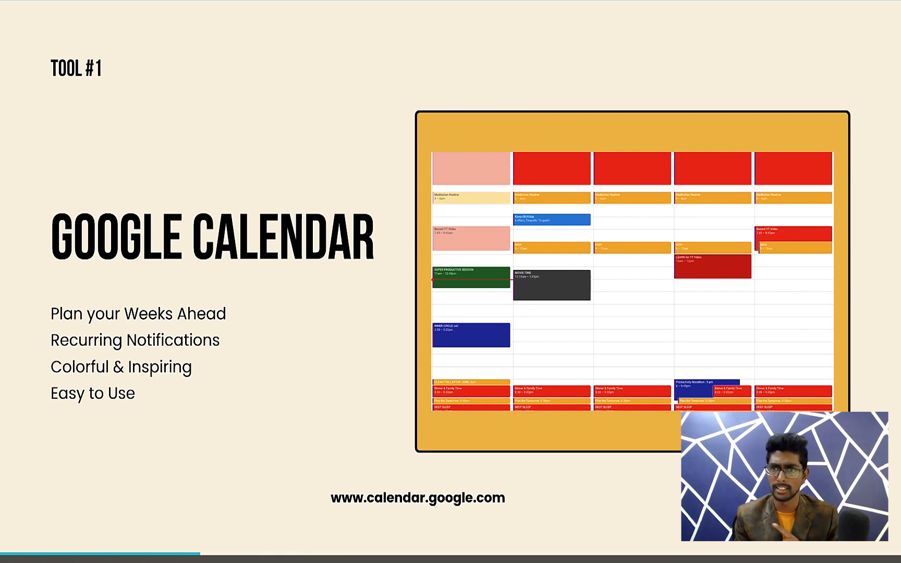
- Step through the Notion, Keep and Digital Well Being slides to tool #6, Google Drive
key("Right")
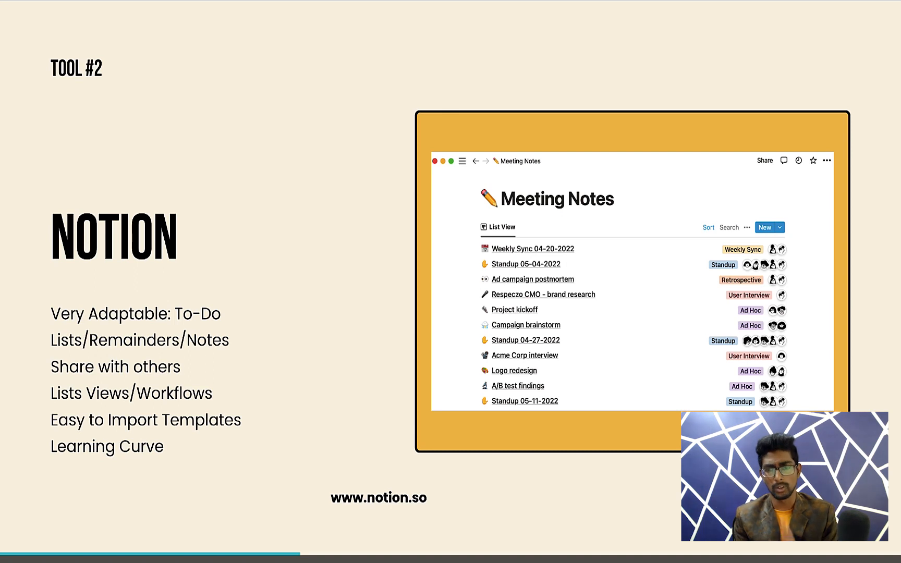
key("right")
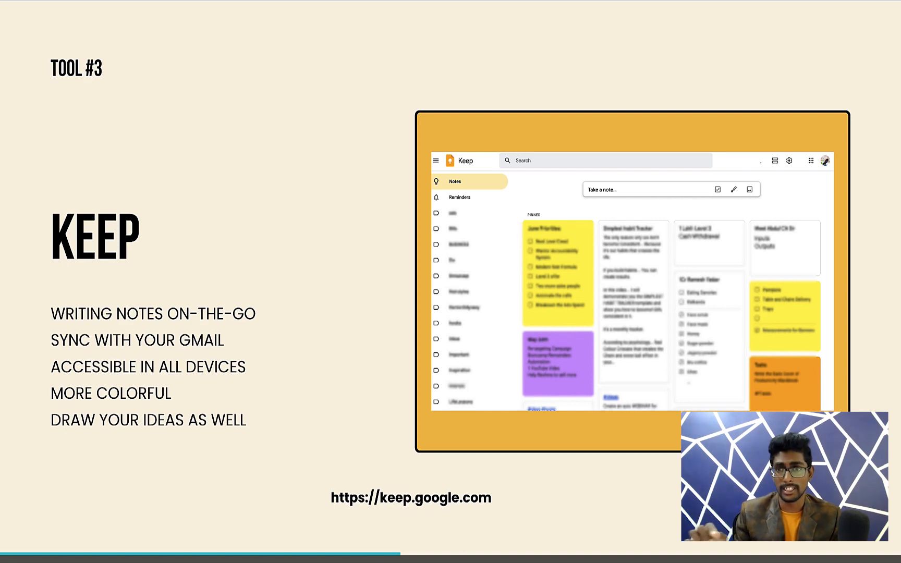
key("Right")
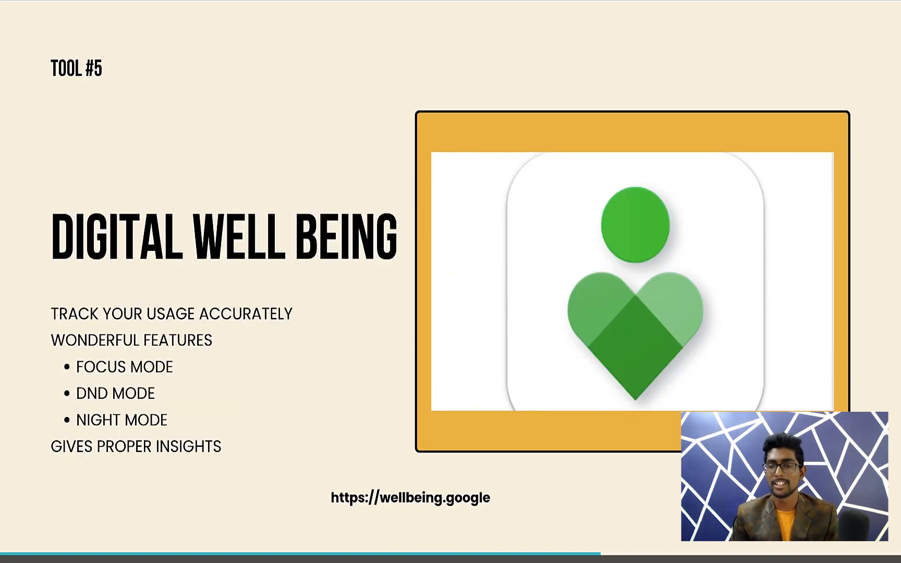
key("right")
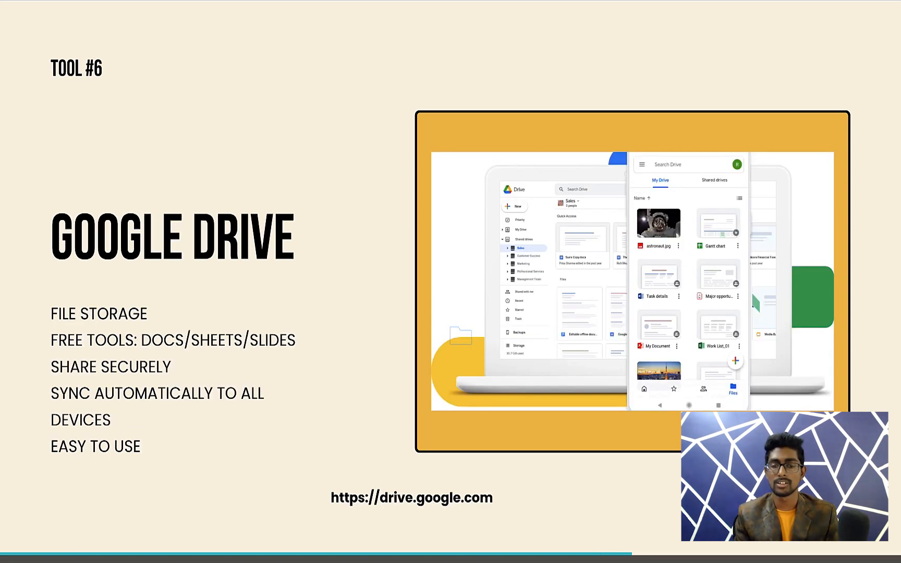
- Advance past Google Drive to the tool #7 Evernote slide
key("Right")
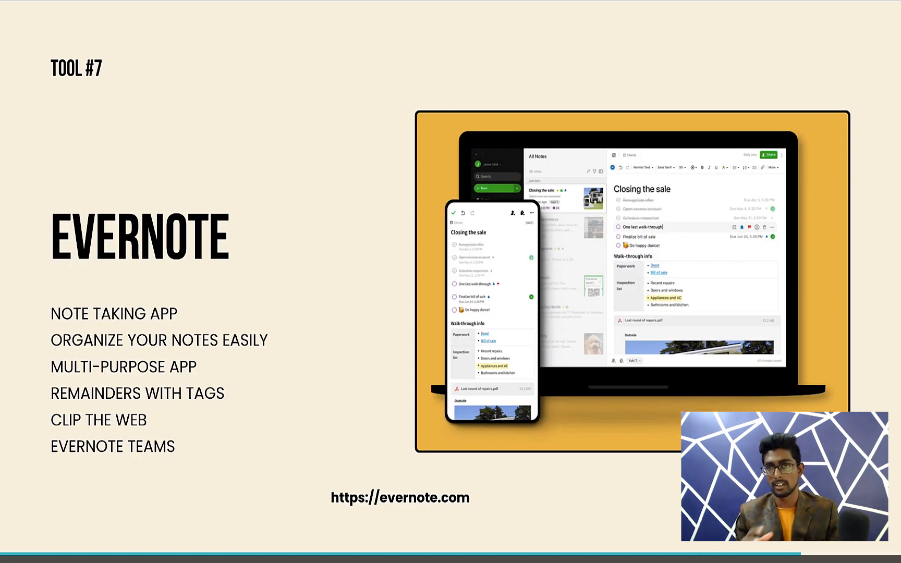